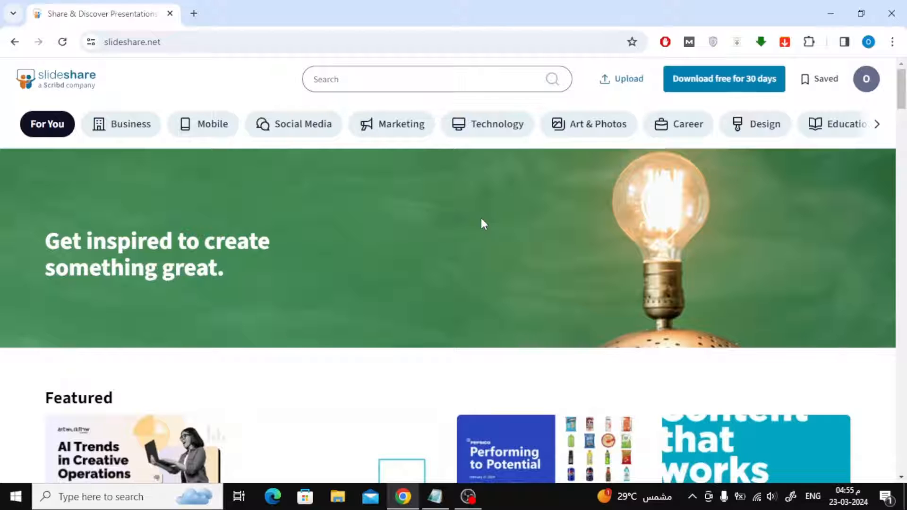
- Open the Safety in hospitals deck from Most Popular in Education and scroll to its RACE slide
scroll(down, 3)
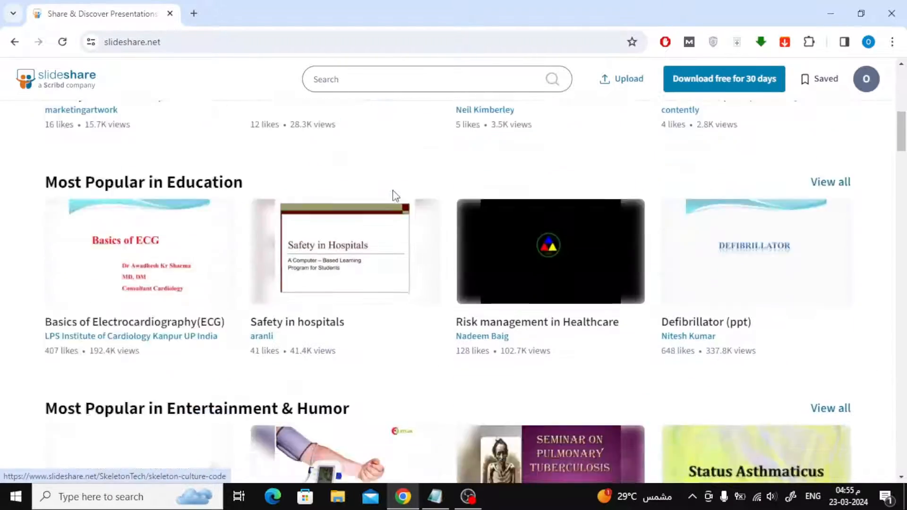
click(344, 252)
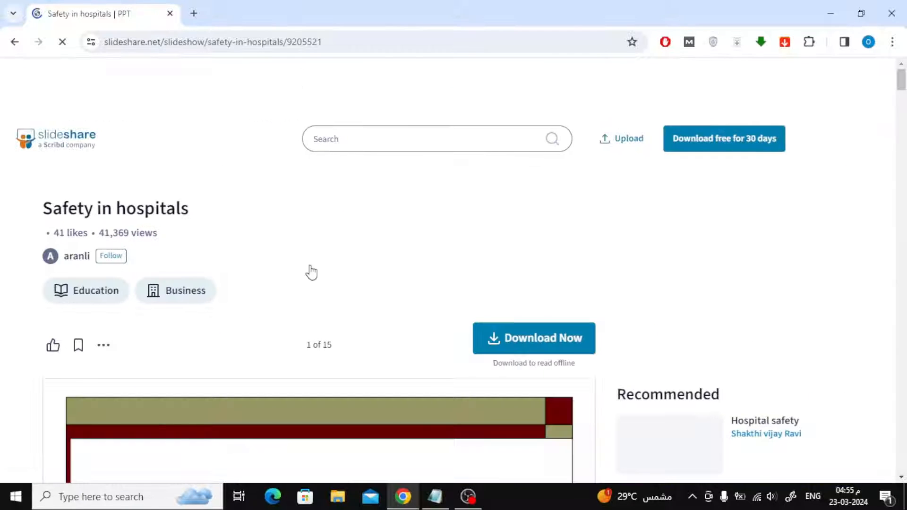
scroll(down, 3)
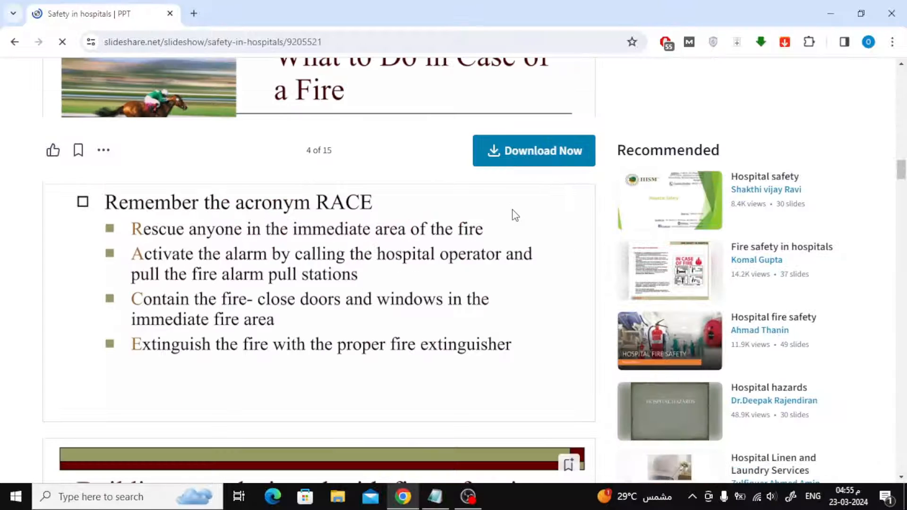
- Request the deck as a PPT download, landing on the 30-day free-trial plan page
click(533, 150)
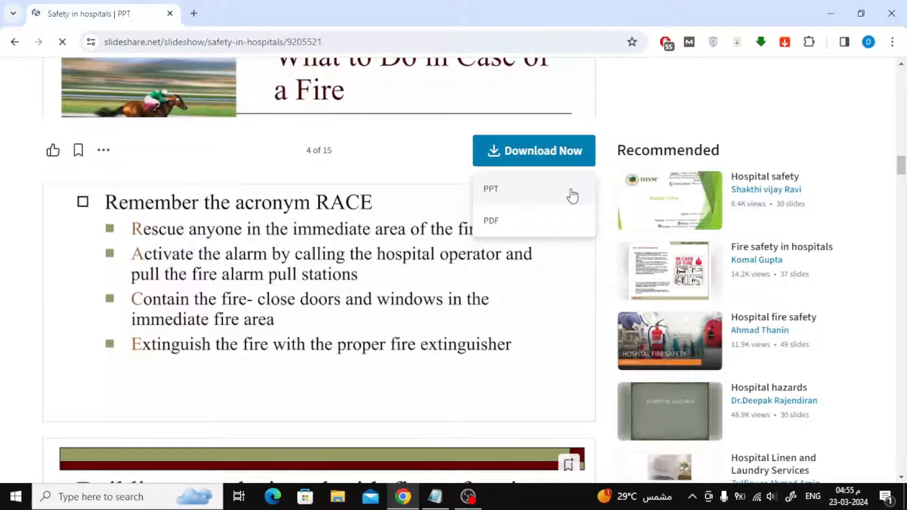
mouse_move(542, 195)
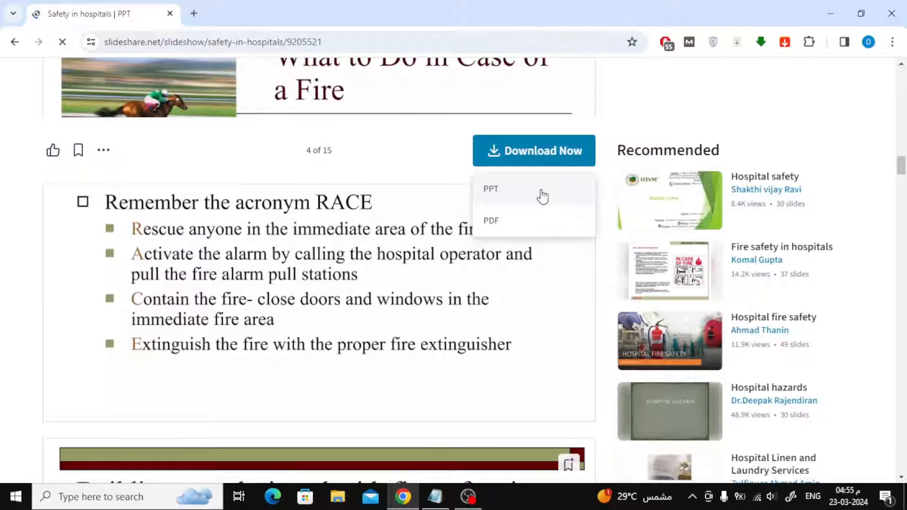
click(490, 189)
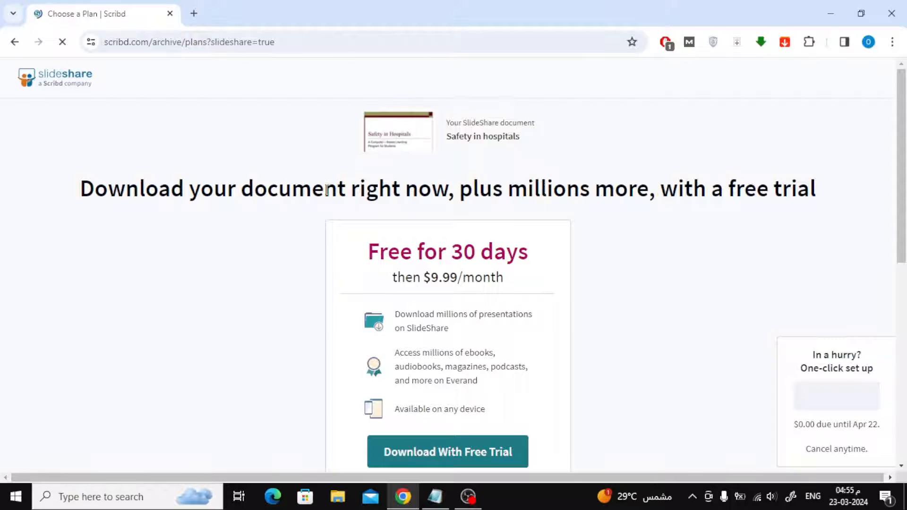
scroll(down, 3)
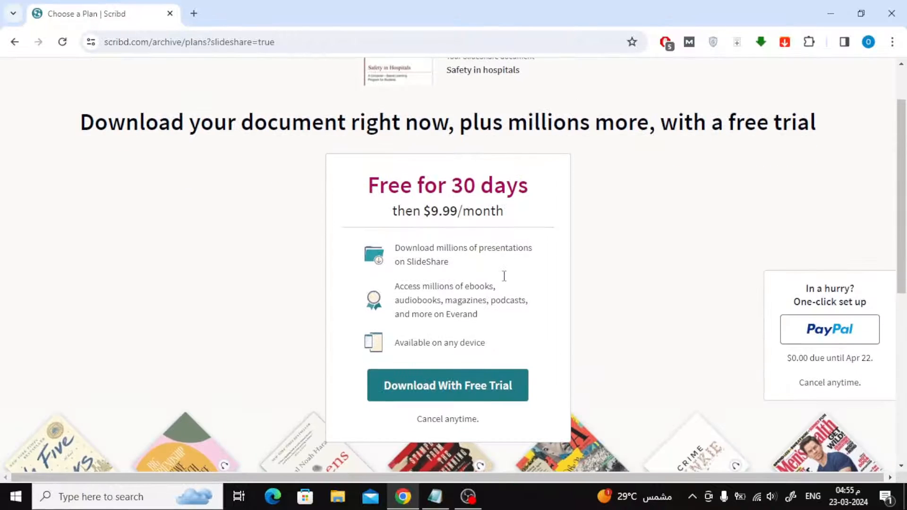
mouse_move(504, 281)
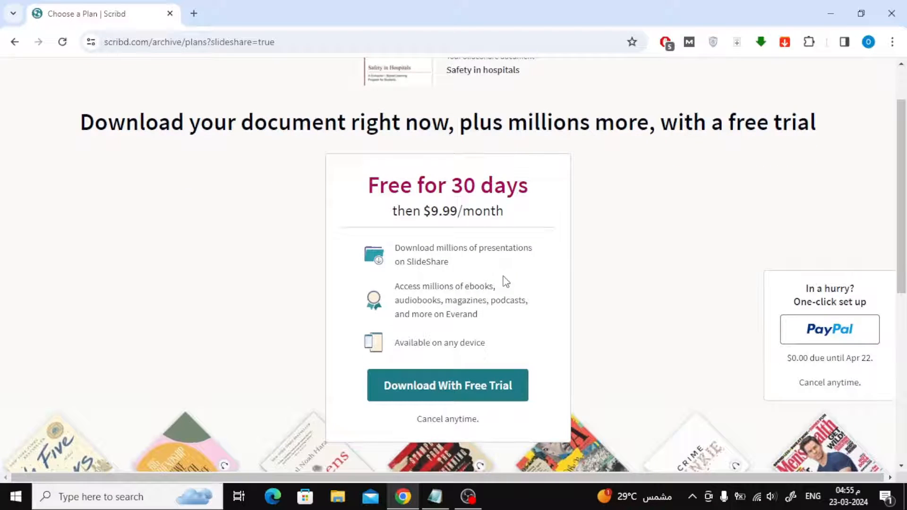
mouse_move(407, 404)
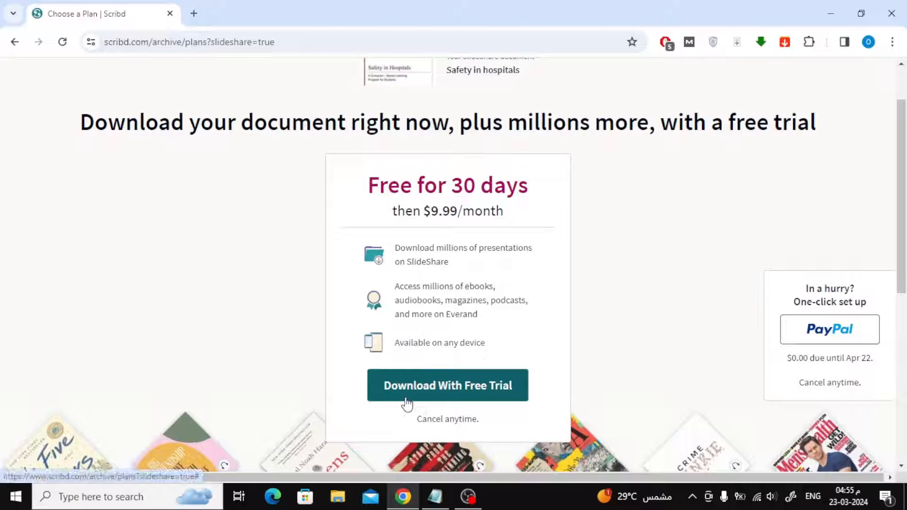
- Proceed with Download With Free Trial to reach the Activate your free trial payment page
click(447, 385)
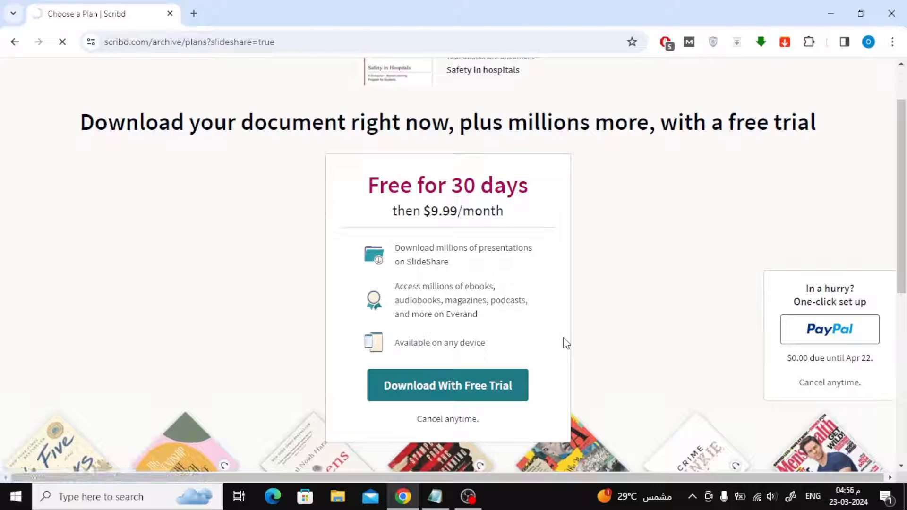
click(447, 386)
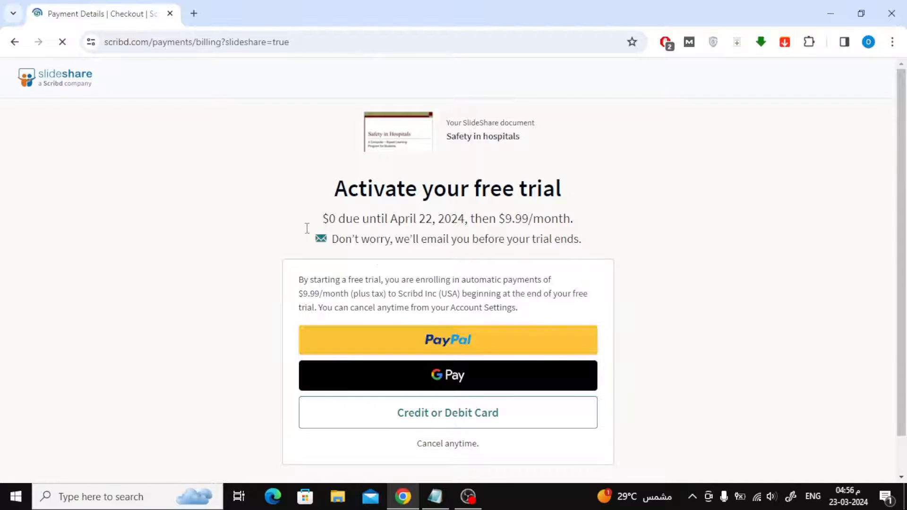
mouse_move(623, 231)
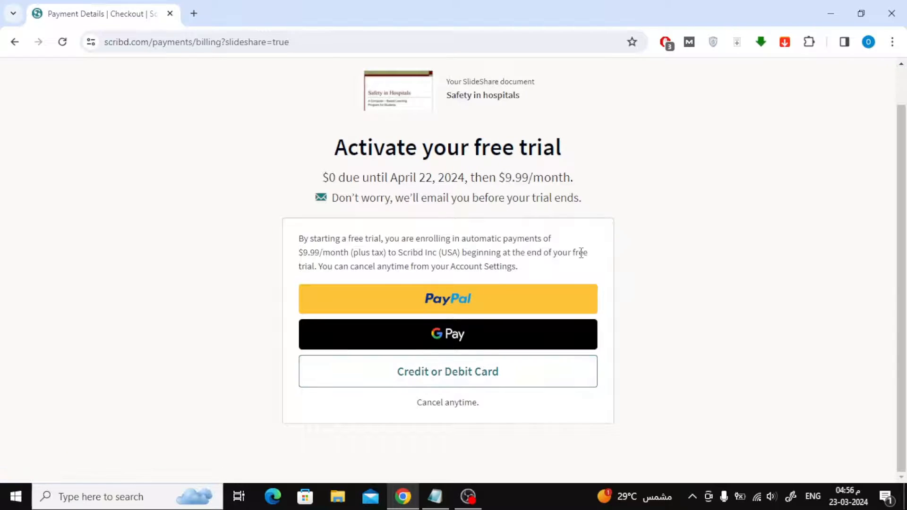
mouse_move(523, 281)
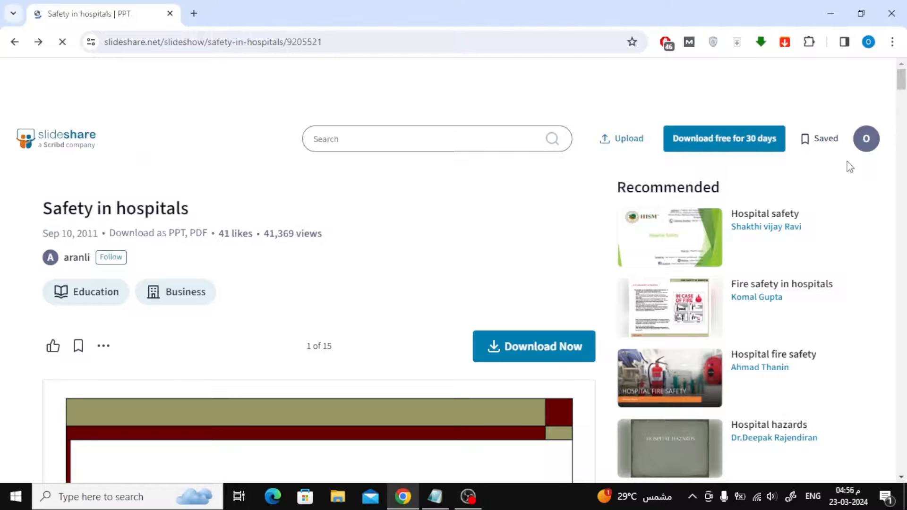
- Go to Account Settings and show the Scribd Membership section with no active membership
click(867, 138)
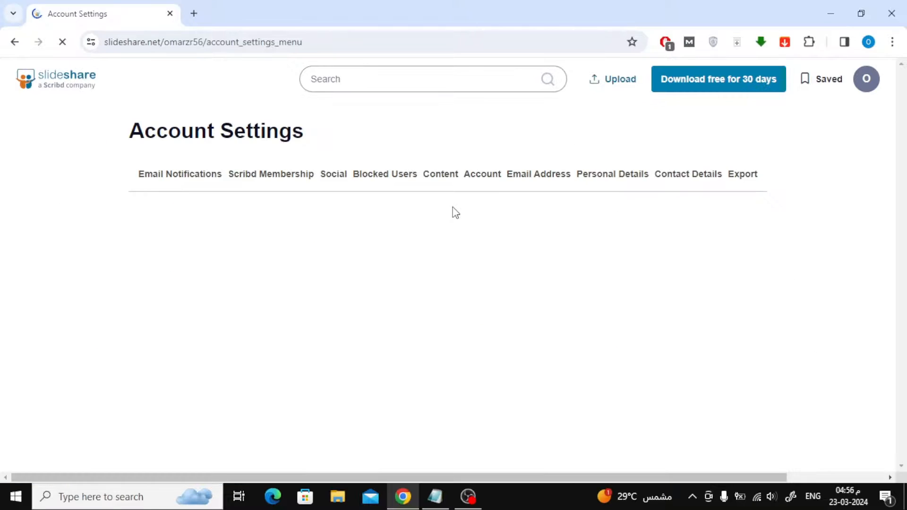
click(270, 174)
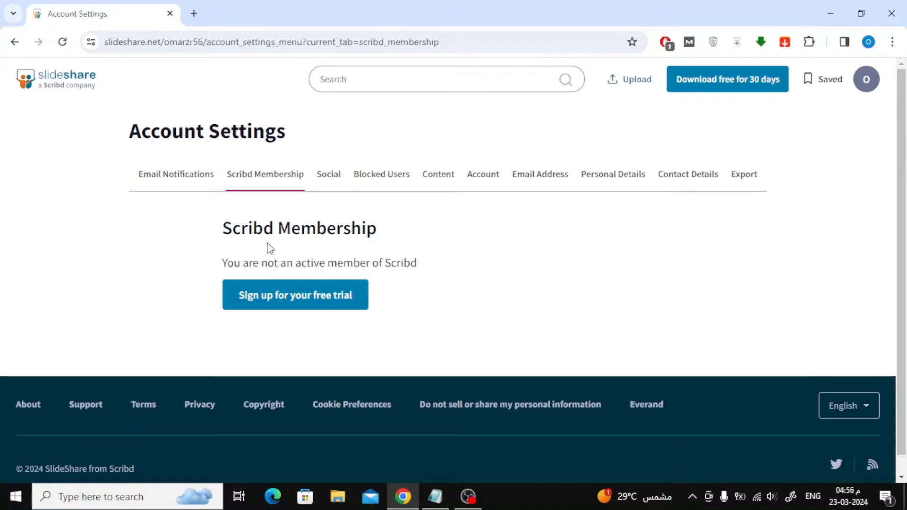
mouse_move(423, 243)
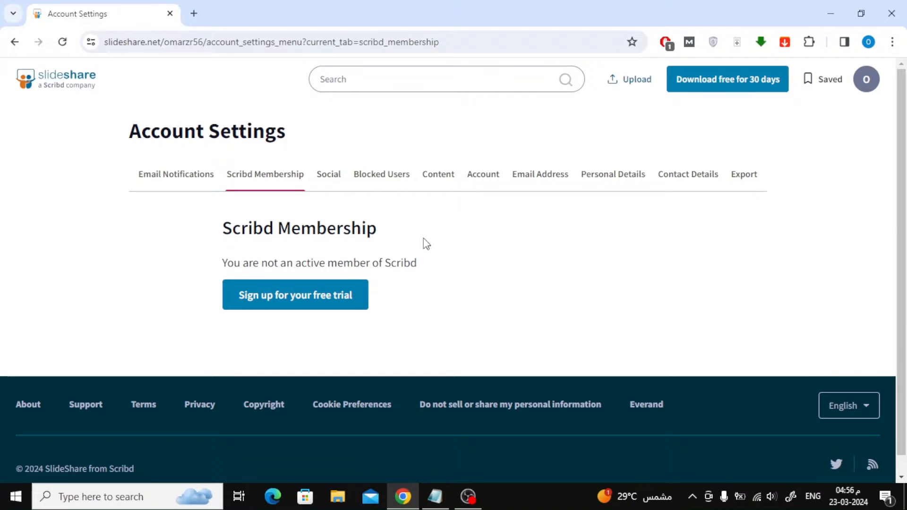